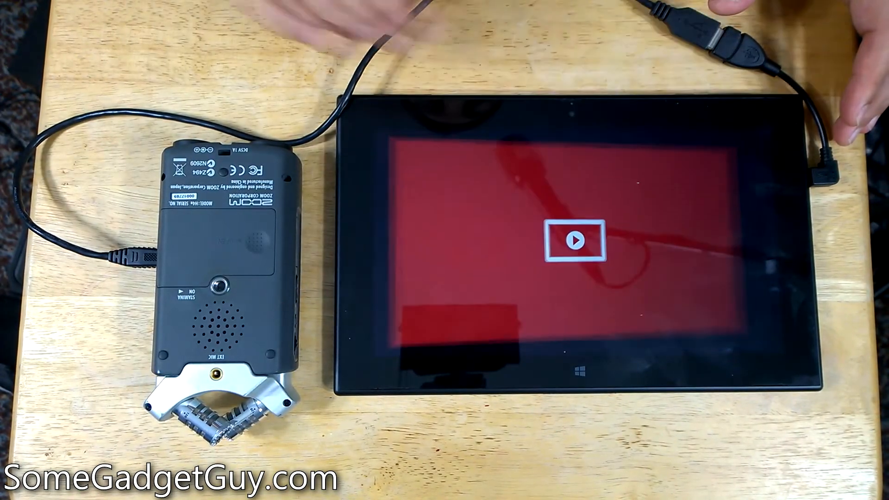
pyautogui.click(577, 239)
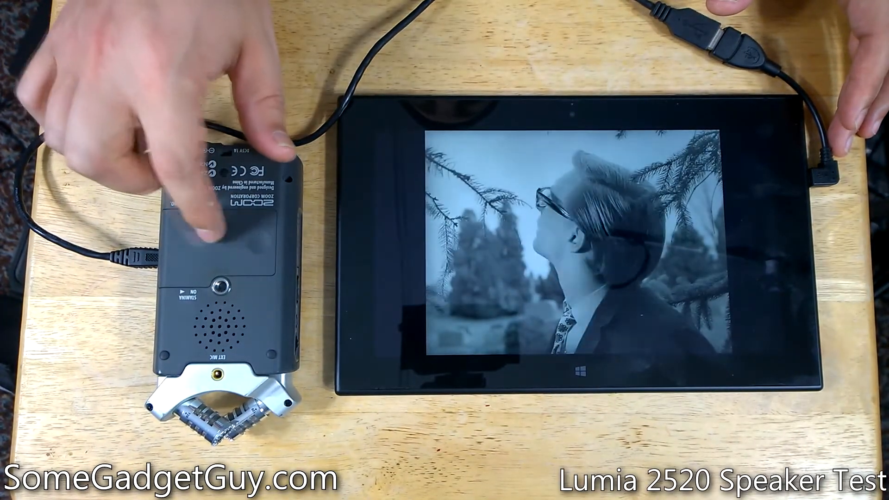